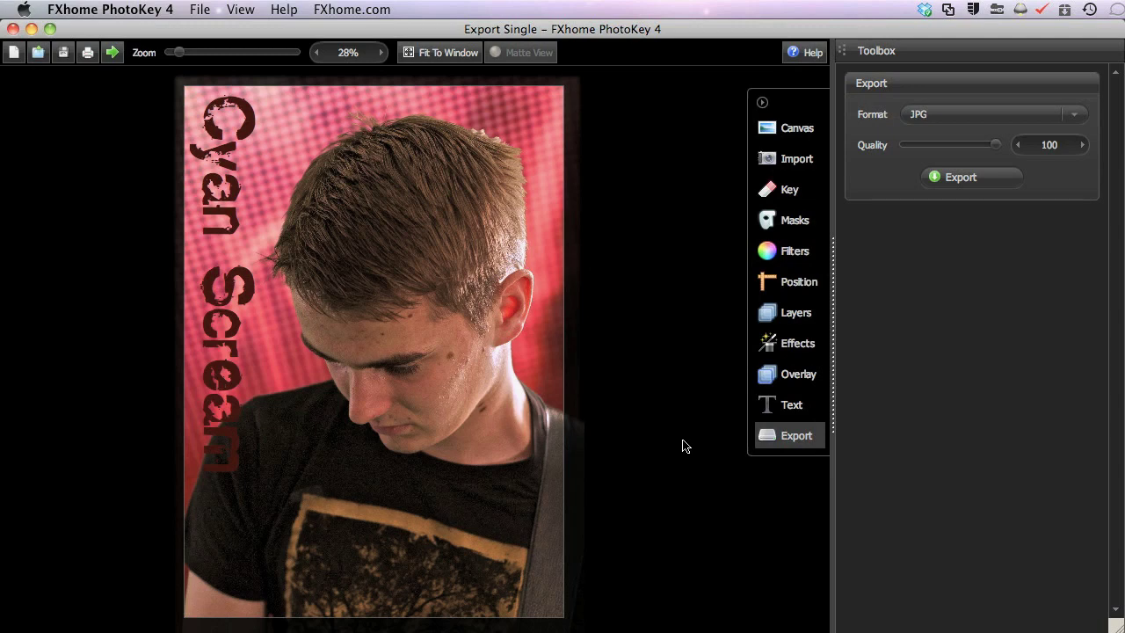
Inspect the 5x7 canvas settings, the foreground and background images, and the foreground filters.
left_click(796, 128)
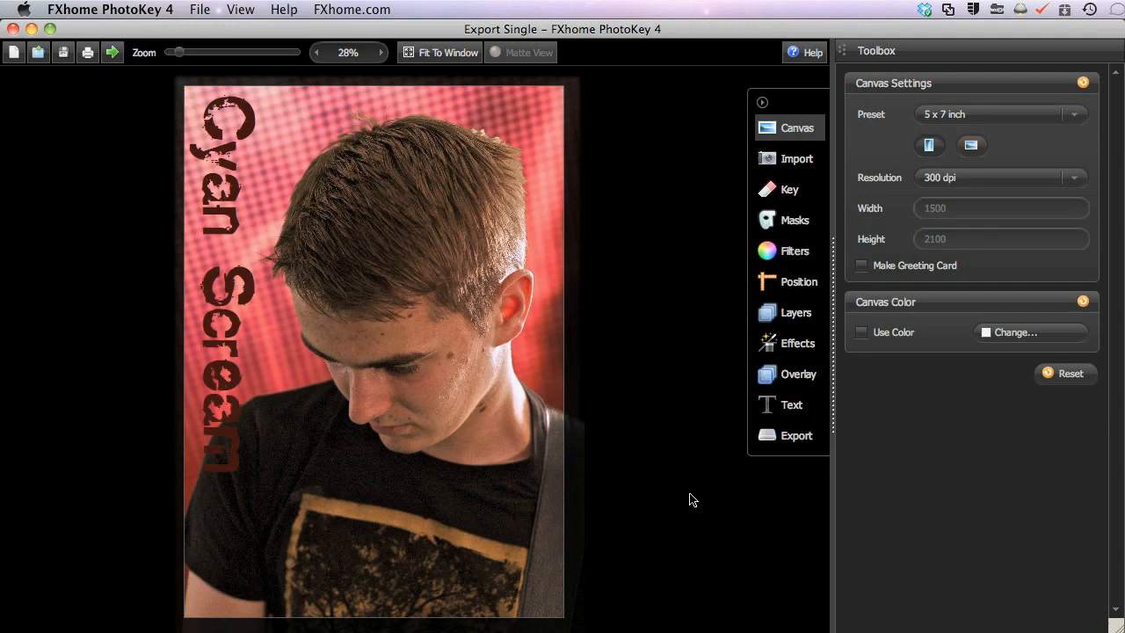
left_click(796, 159)
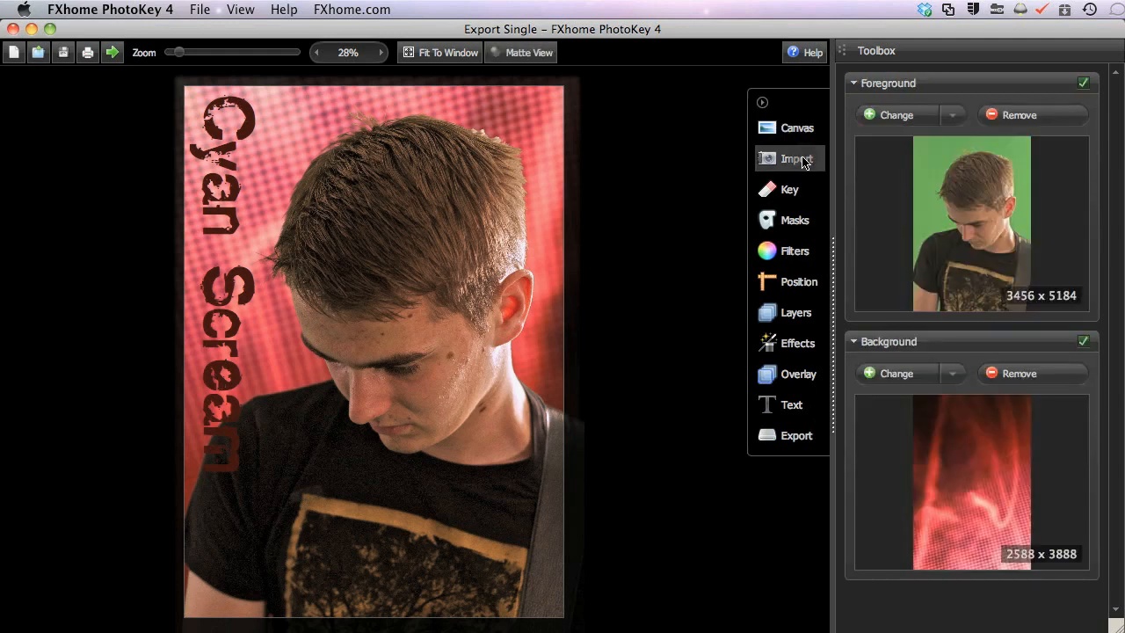
left_click(793, 251)
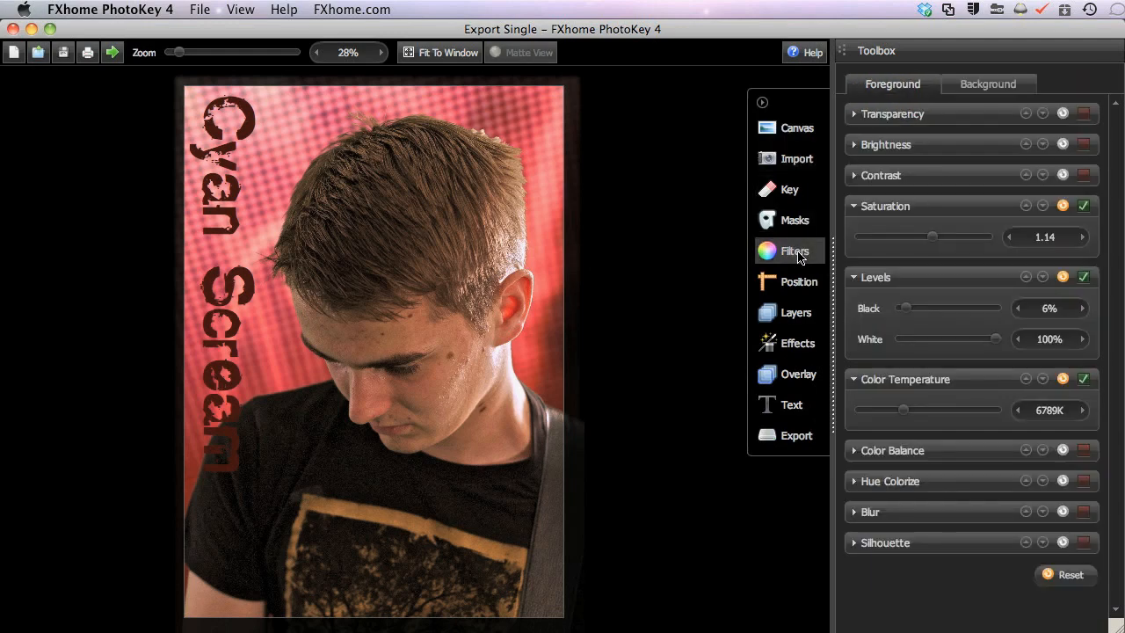
mouse_move(796, 434)
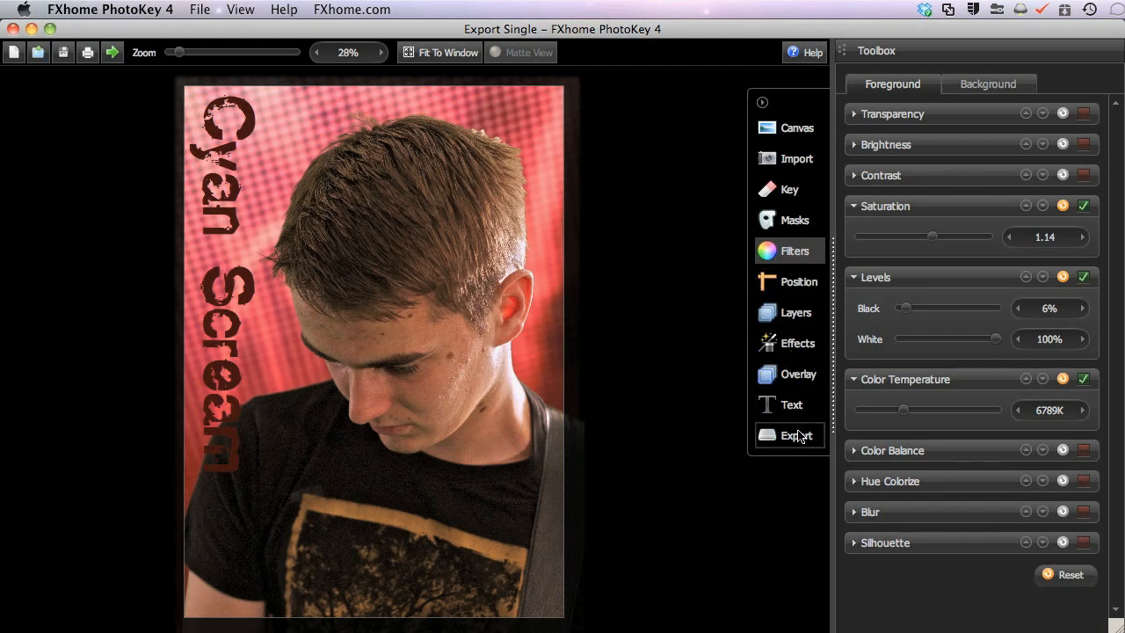
Open the export settings and switch the output format to TIFF, then back to JPG.
left_click(796, 435)
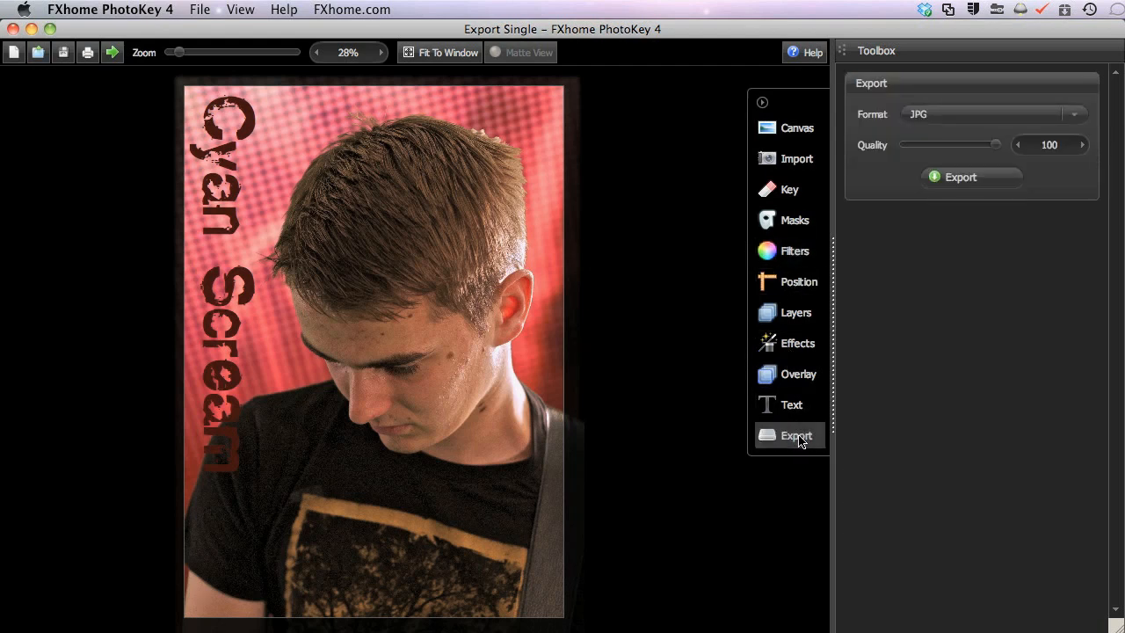
mouse_move(874, 121)
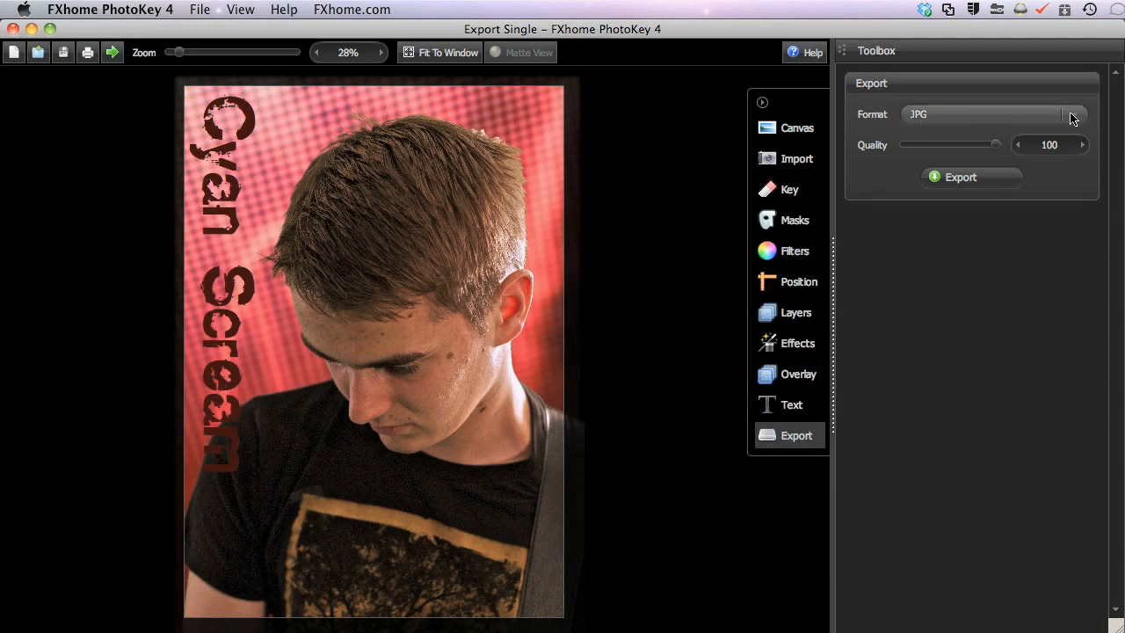
left_click(1072, 115)
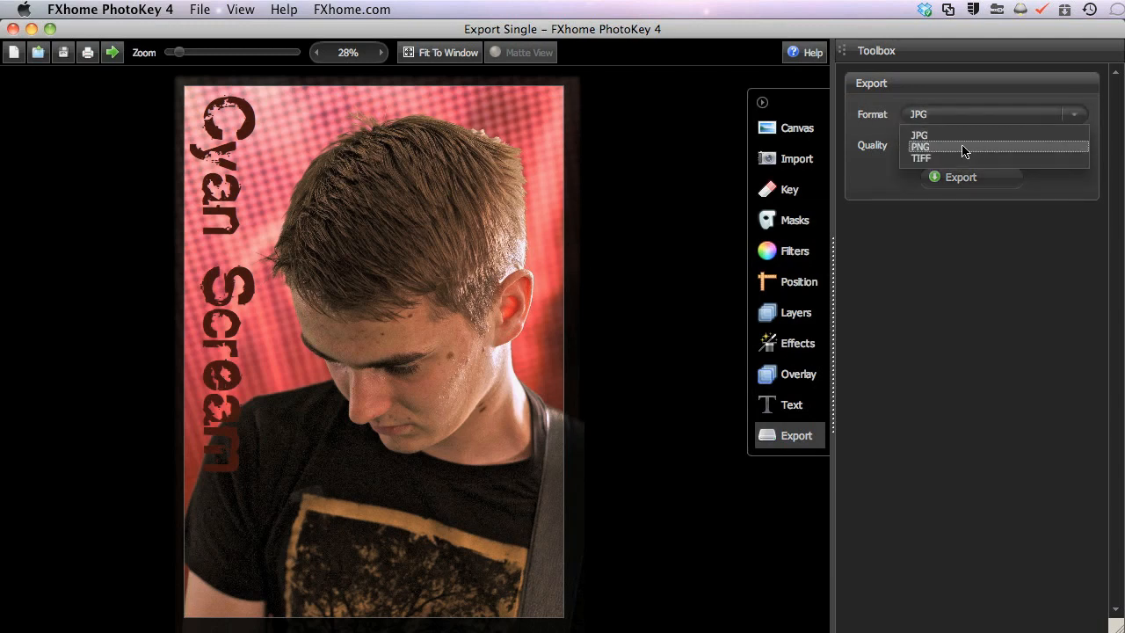
mouse_move(962, 158)
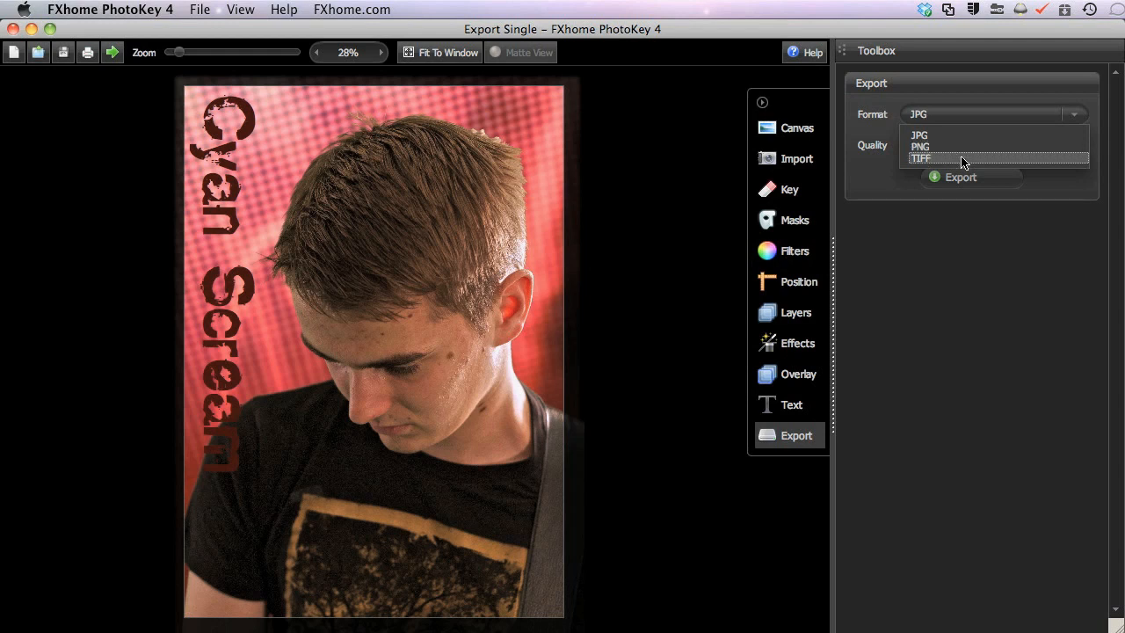
left_click(920, 158)
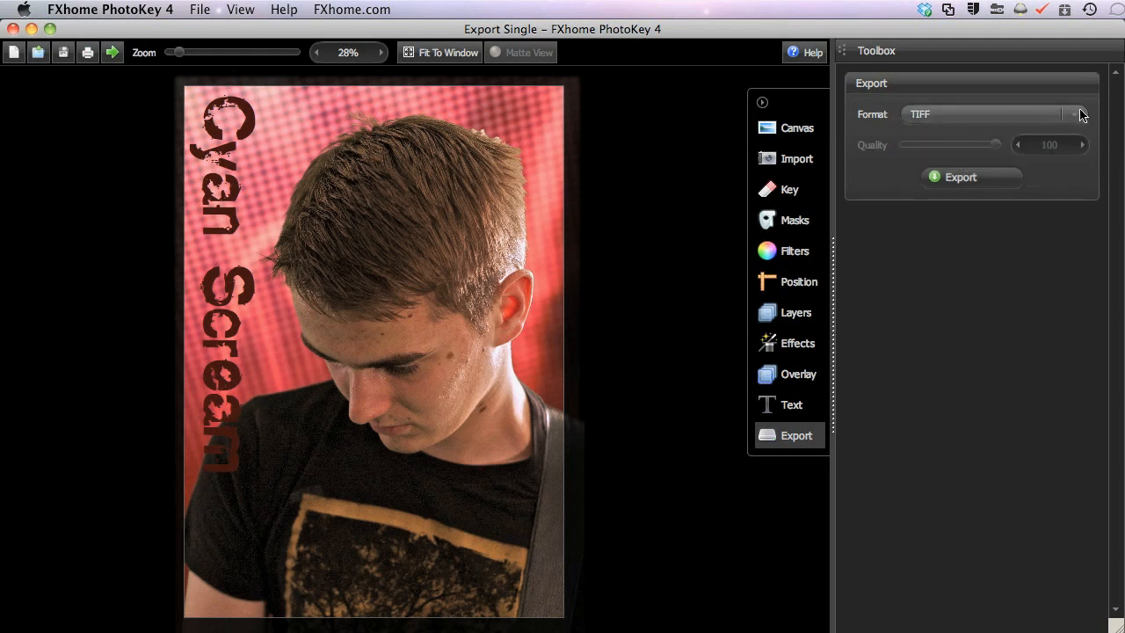
left_click(1074, 114)
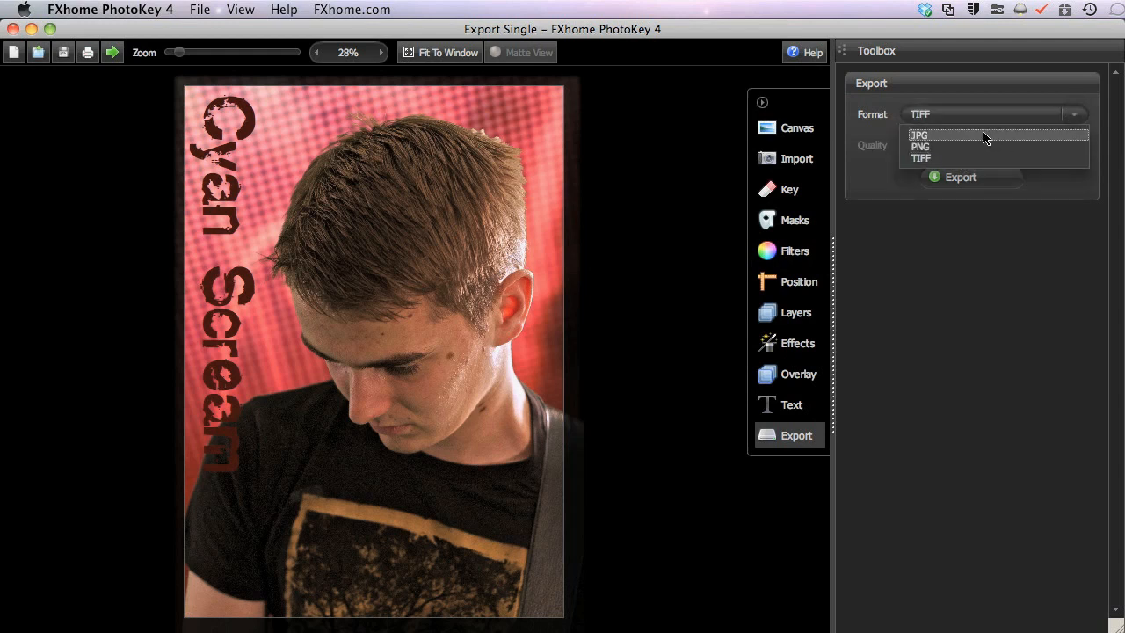
left_click(919, 135)
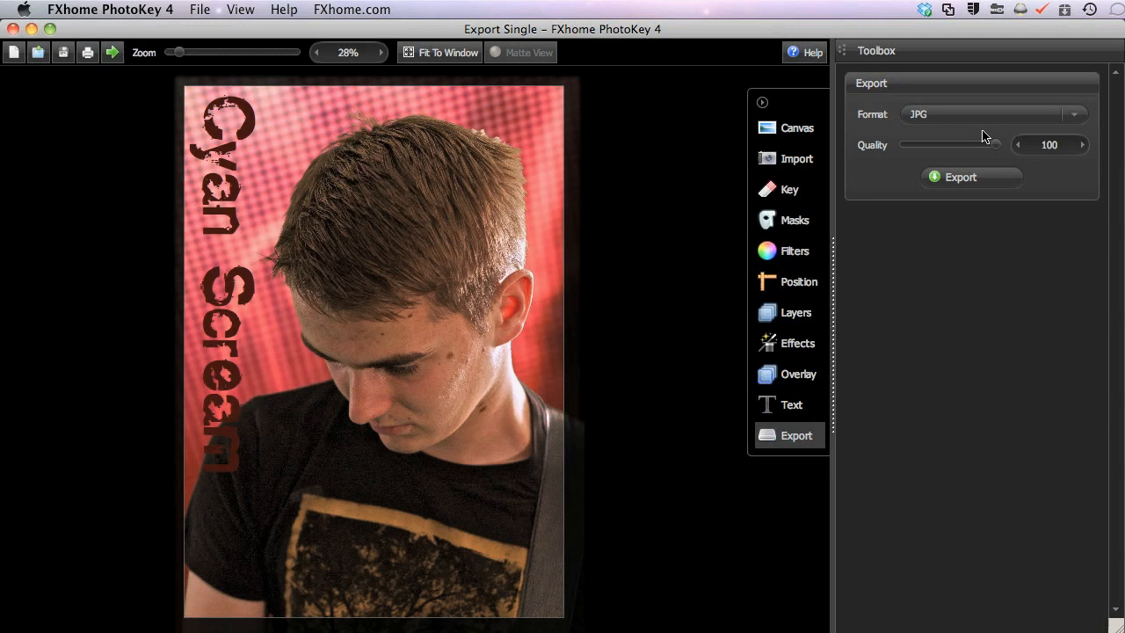
mouse_move(947, 152)
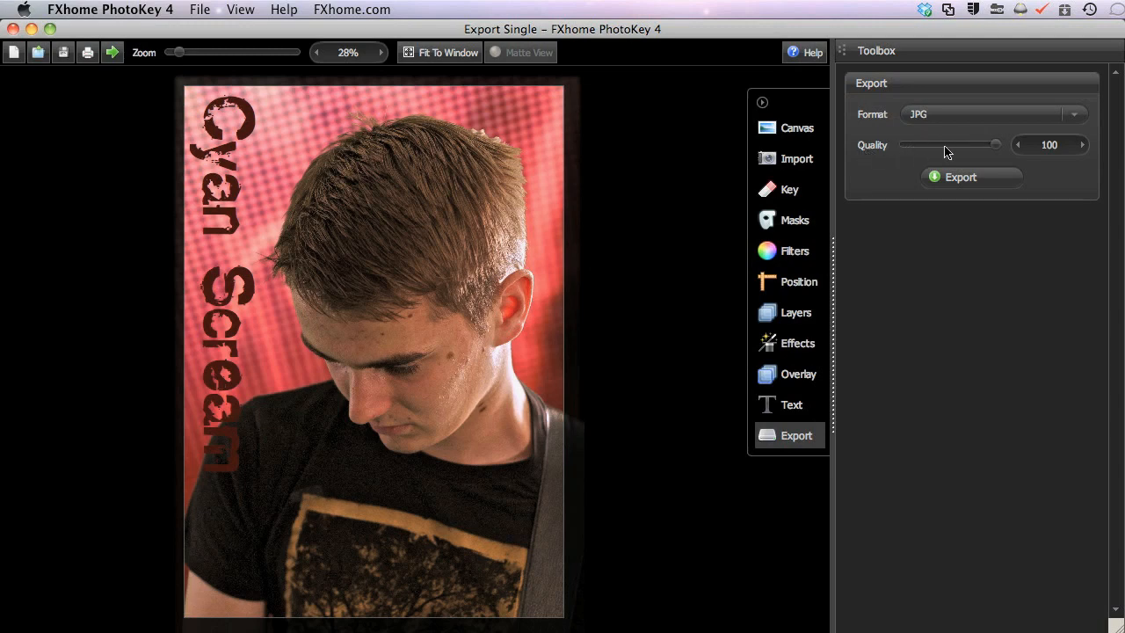
Lower the JPG export quality from 100 to 50, overshooting to 40 first.
left_click_drag(995, 144, 942, 144)
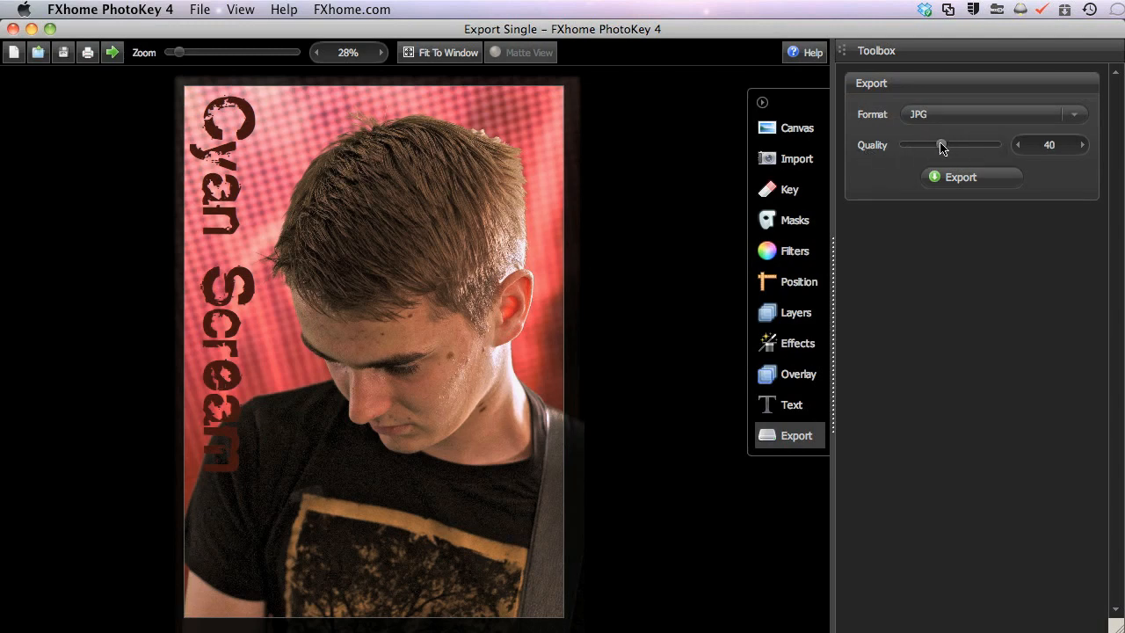
left_click_drag(942, 145, 950, 144)
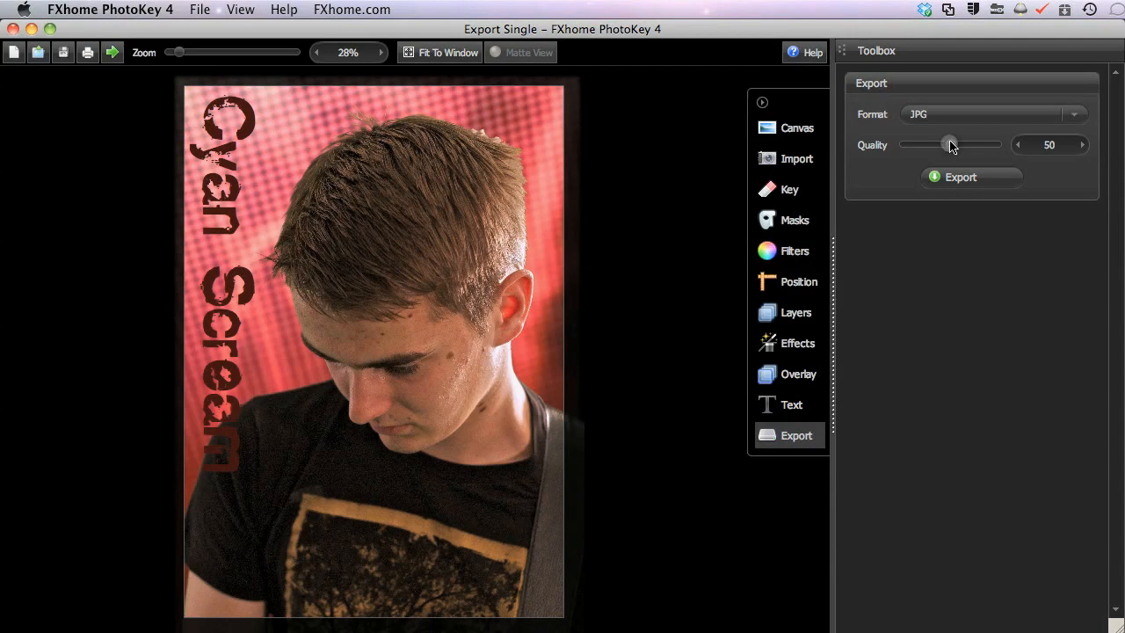
mouse_move(997, 162)
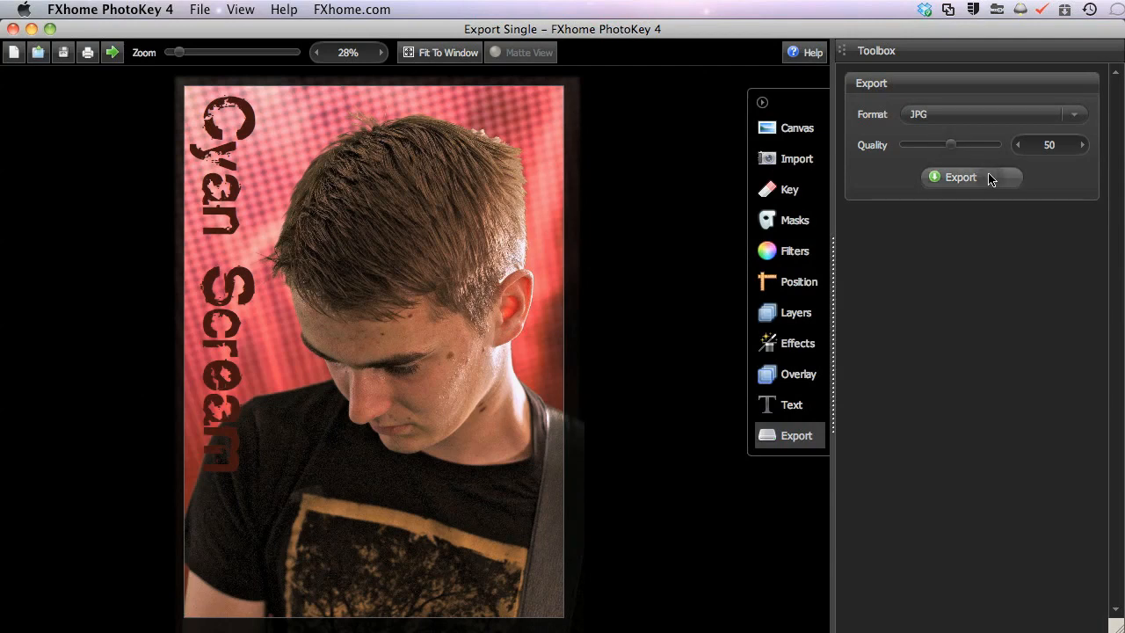
Export the poster as Cyan Scream 57.jpg at quality 50 and acknowledge completion.
left_click(959, 177)
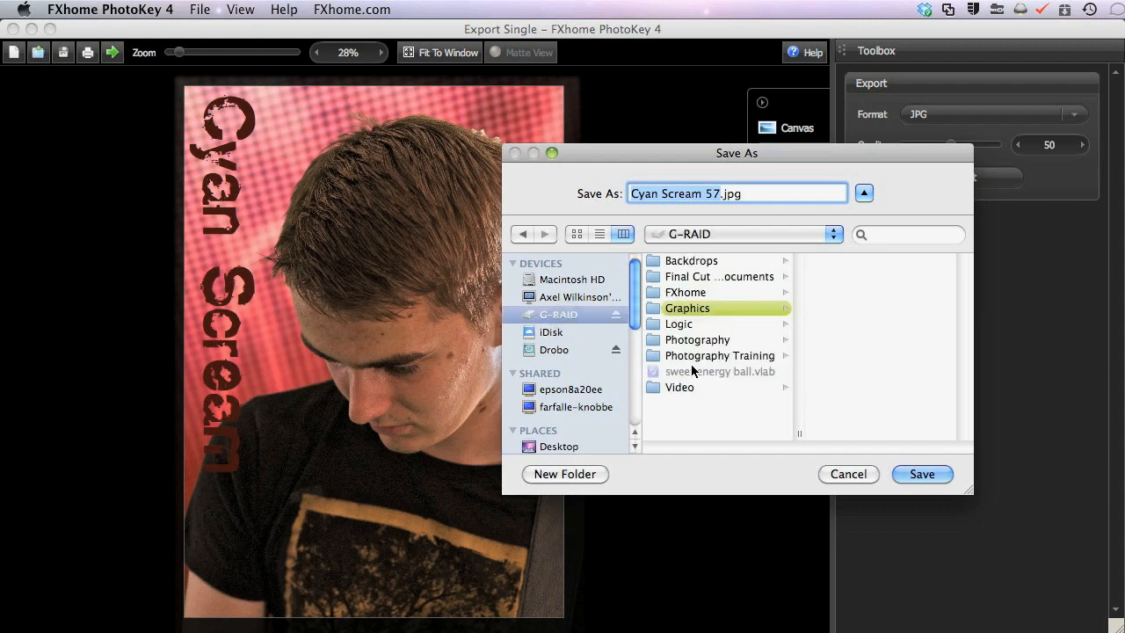
left_click(846, 474)
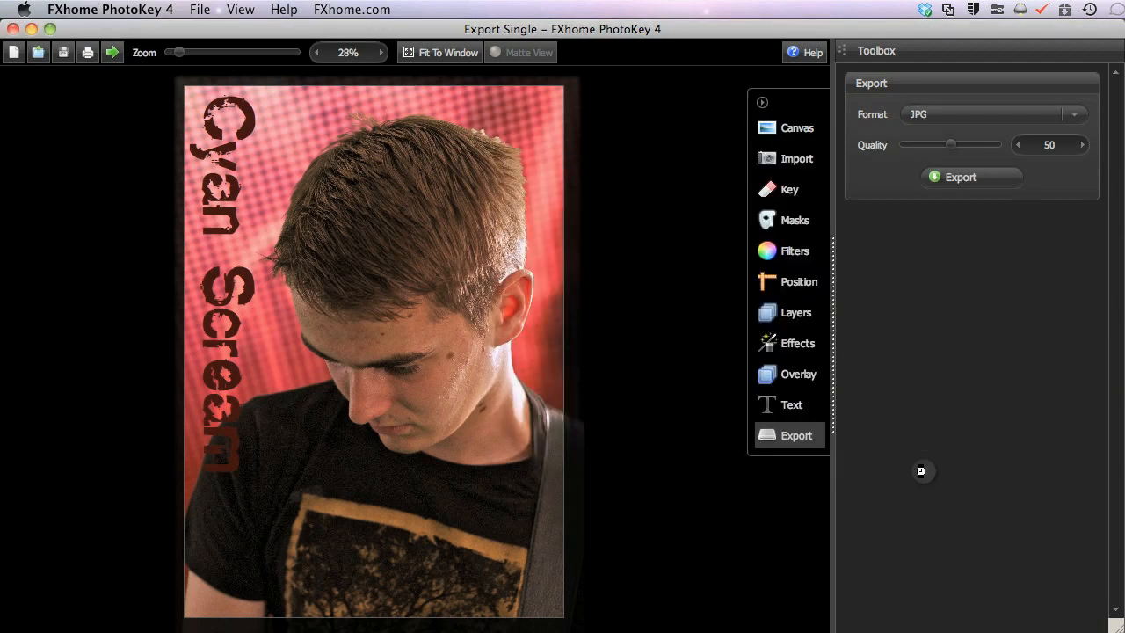
left_click(960, 177)
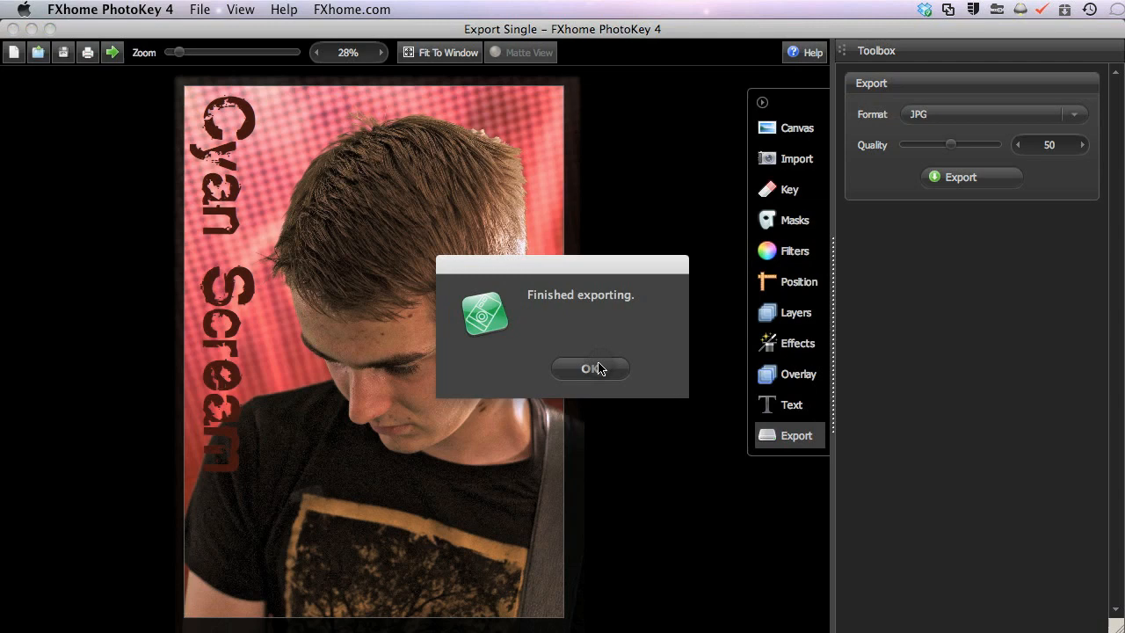
left_click(590, 368)
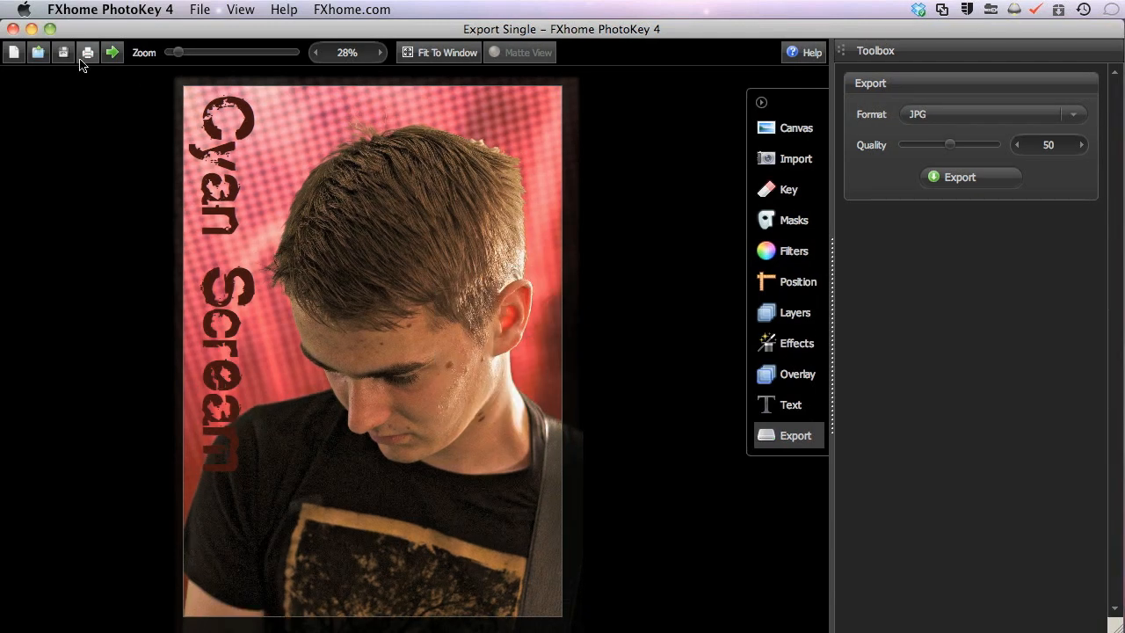
mouse_move(113, 52)
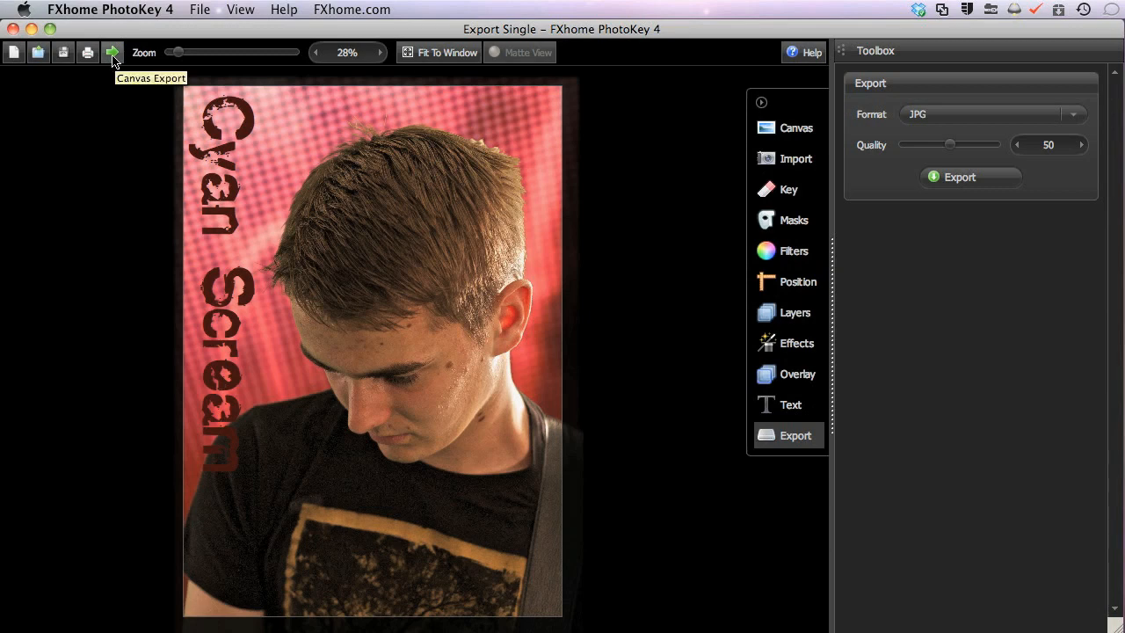
mouse_move(640, 186)
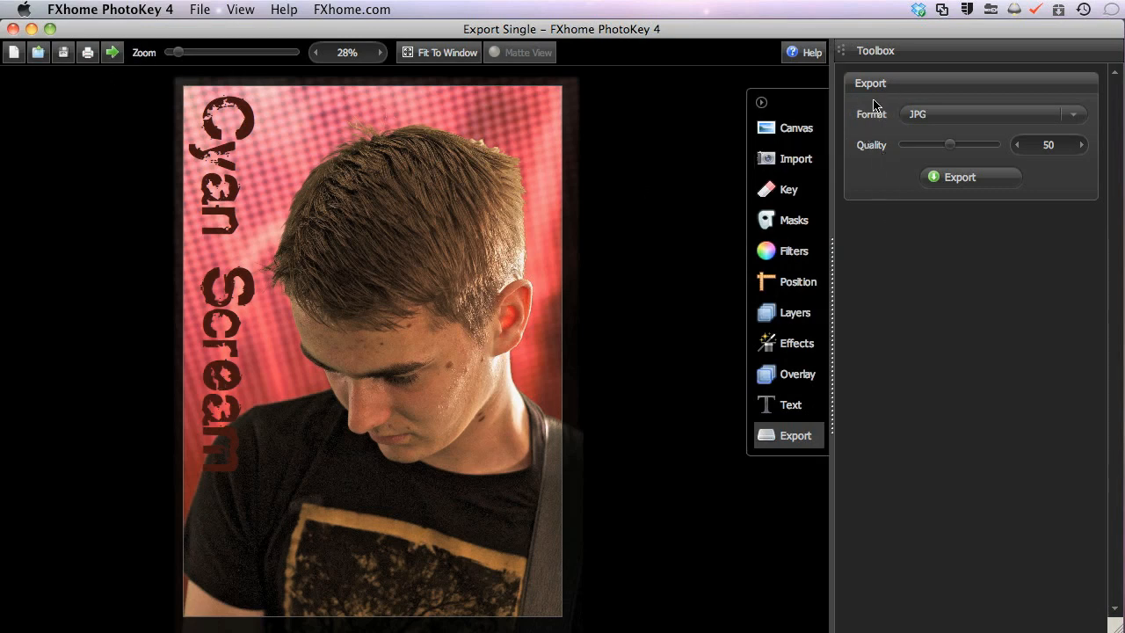
mouse_move(881, 226)
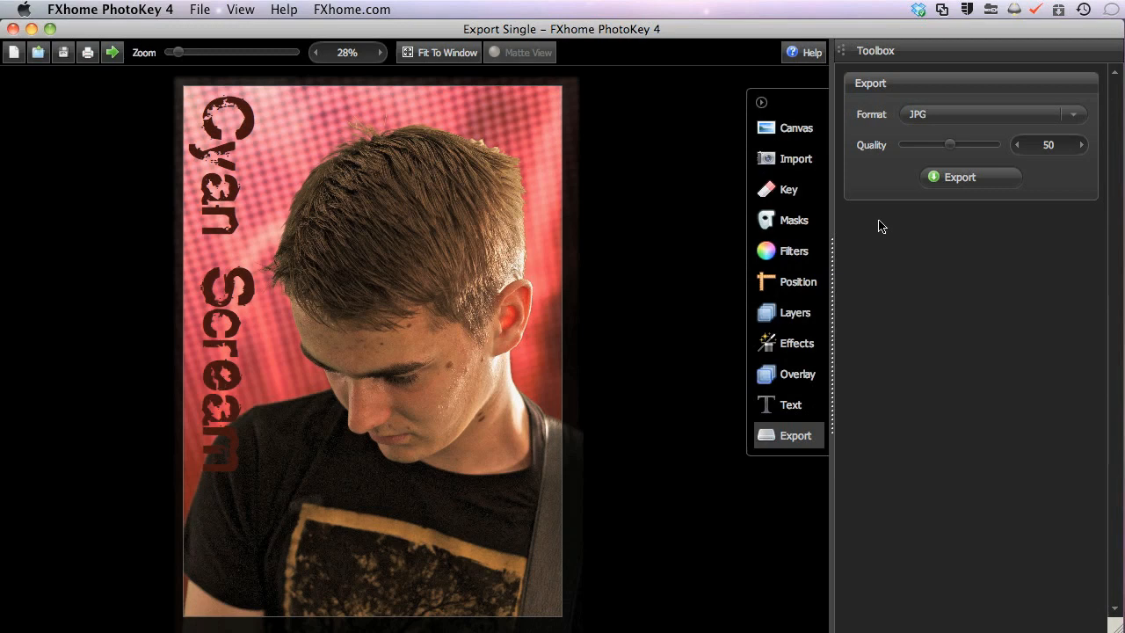
mouse_move(793, 251)
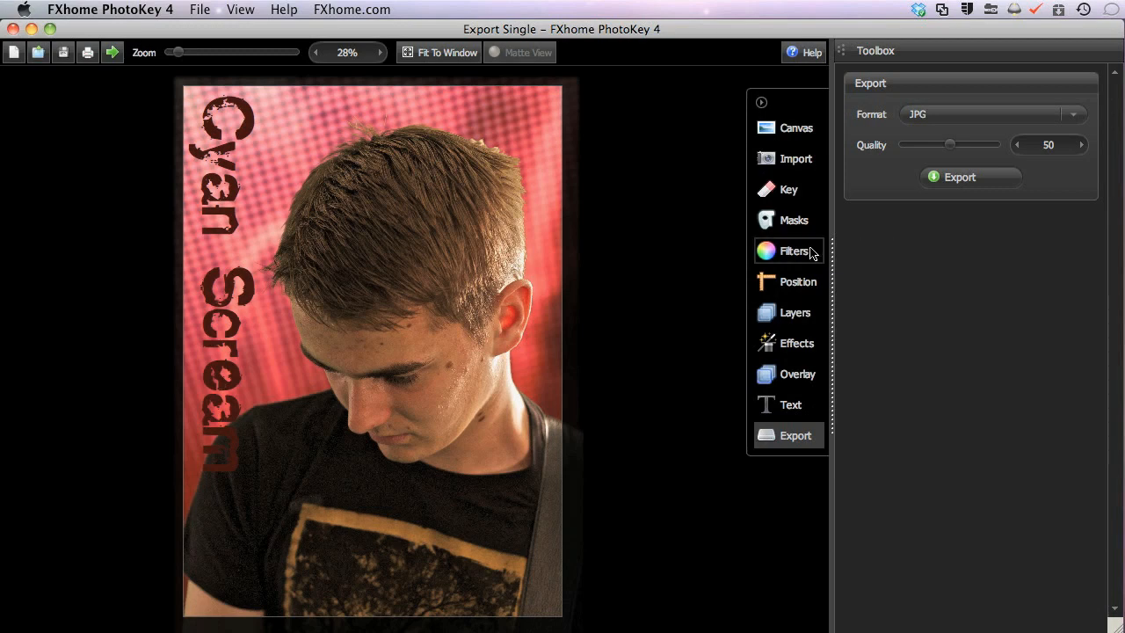
Review position and keying settings, then export Cyan Scream 57.jpg to G-RAID's Photography folder.
left_click(796, 281)
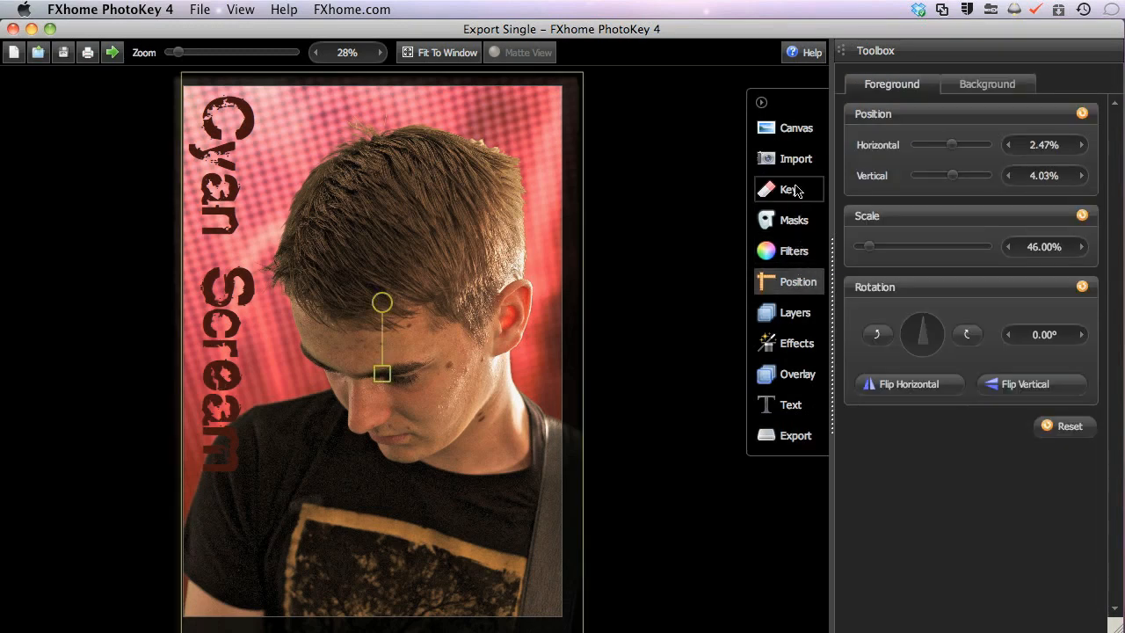
left_click(788, 189)
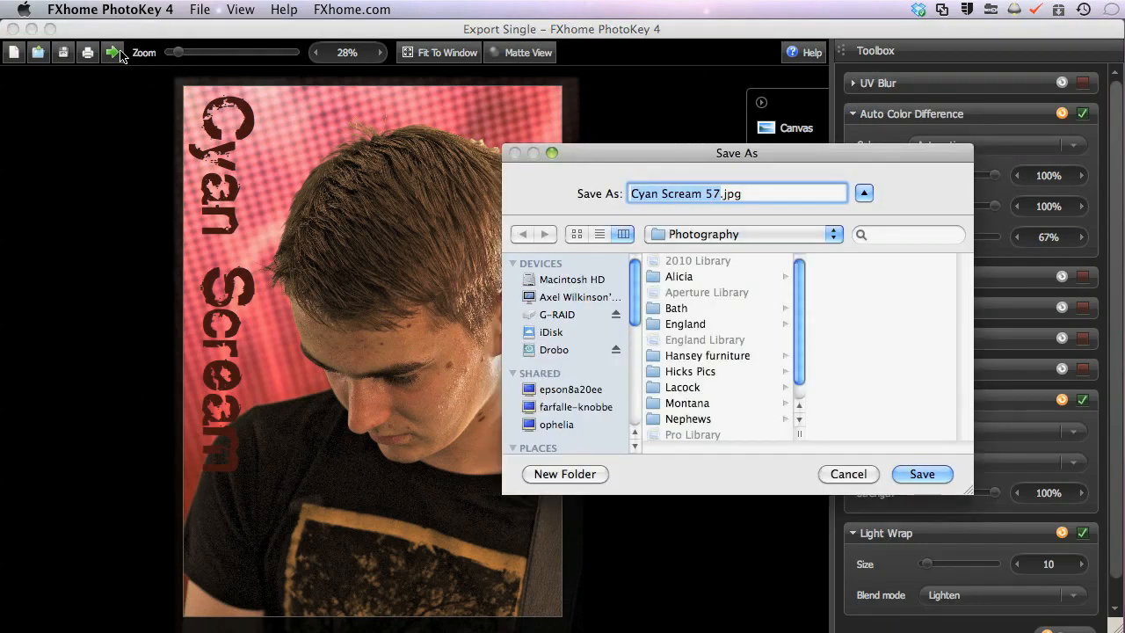
left_click(558, 314)
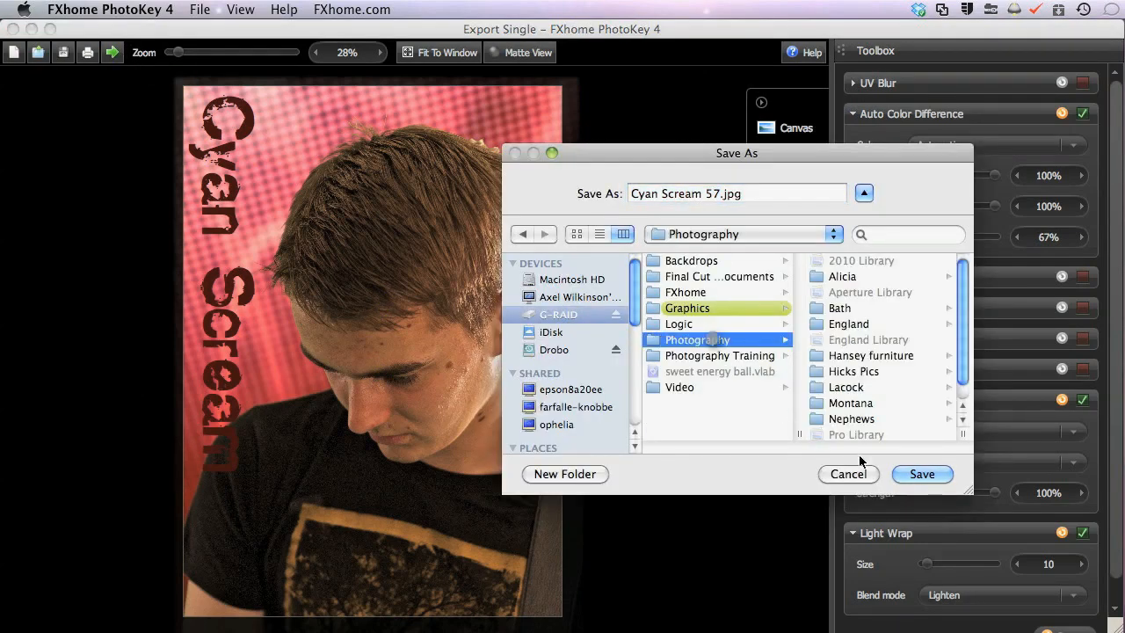
left_click(921, 474)
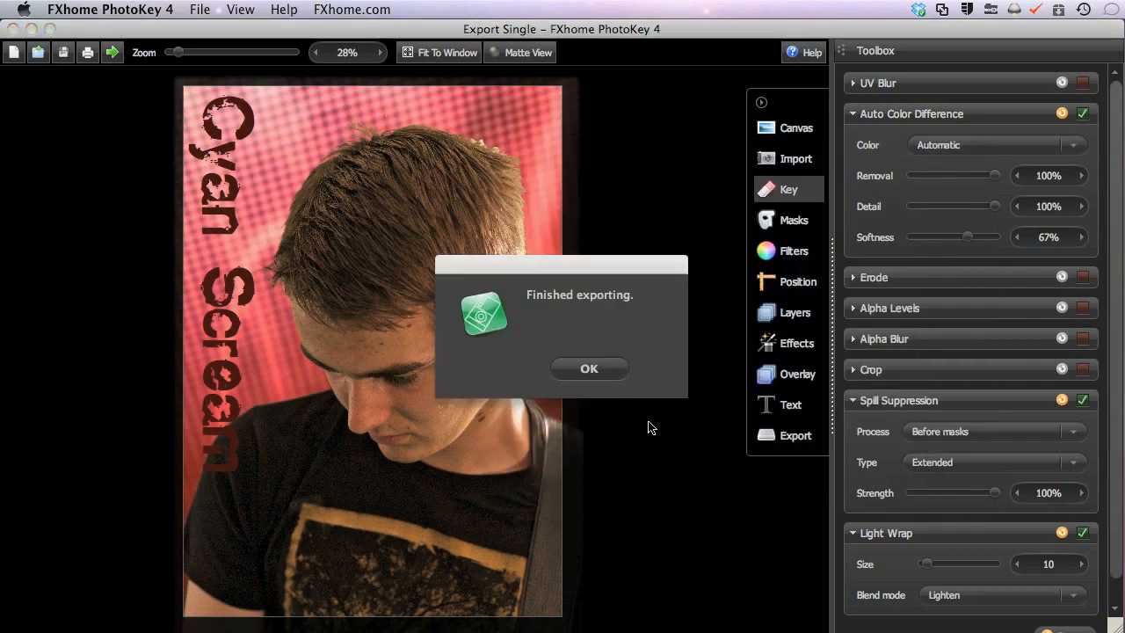
left_click(589, 368)
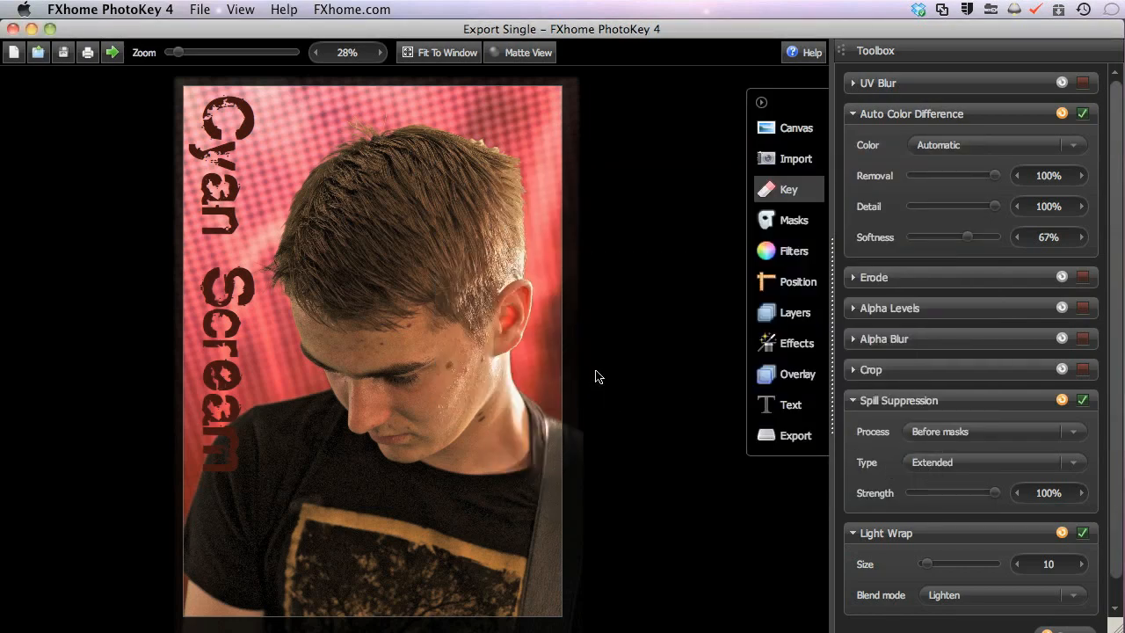
left_click(200, 9)
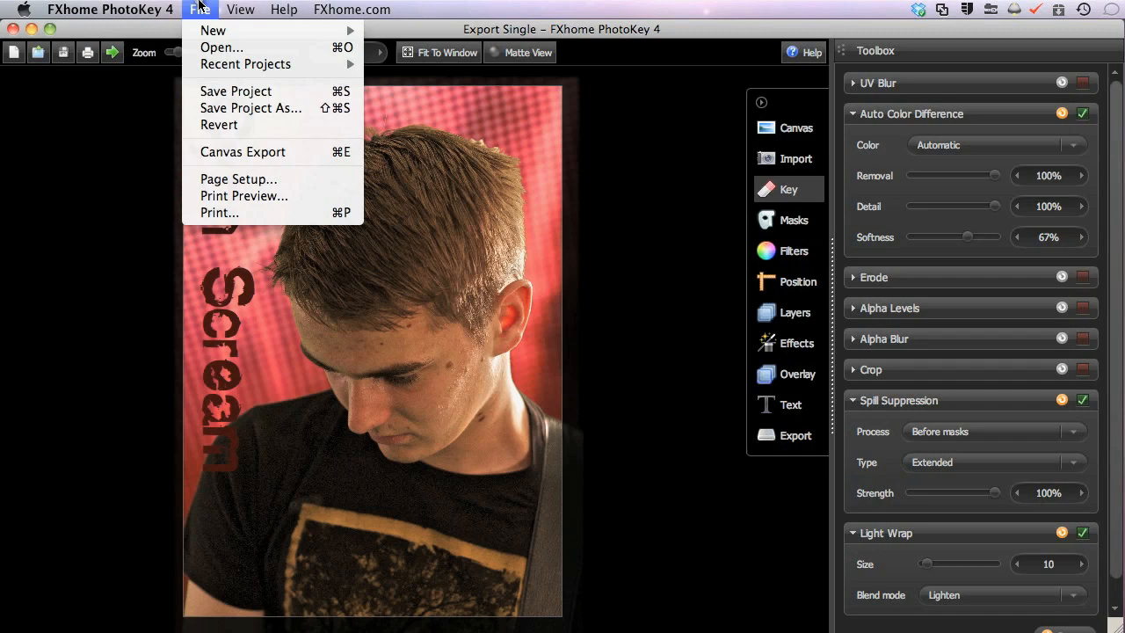
mouse_move(242, 152)
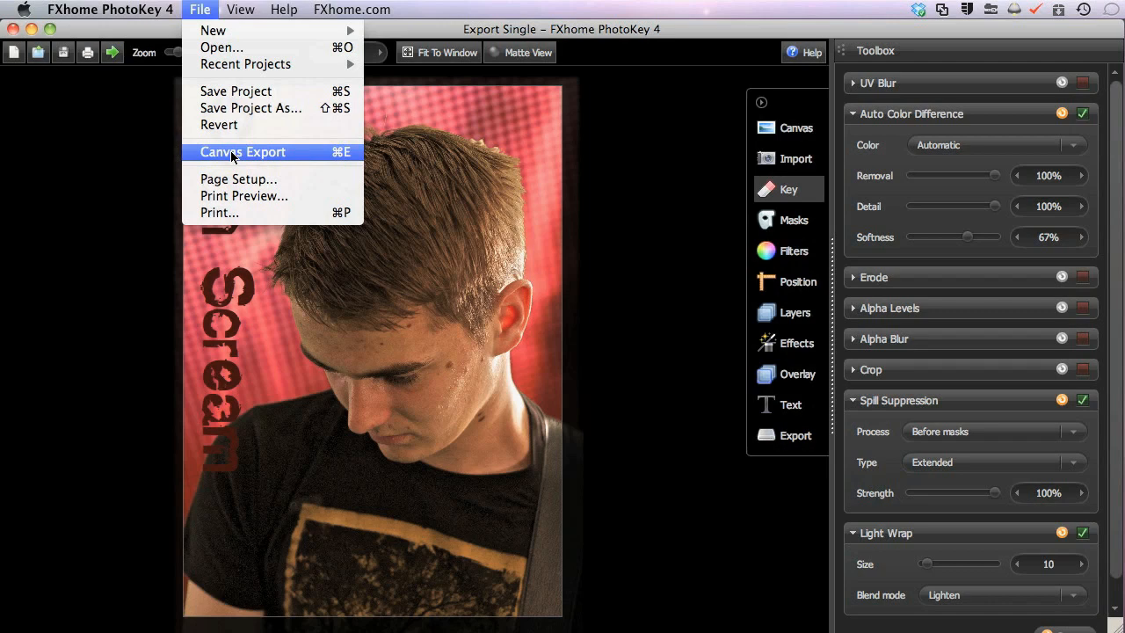
mouse_move(283, 156)
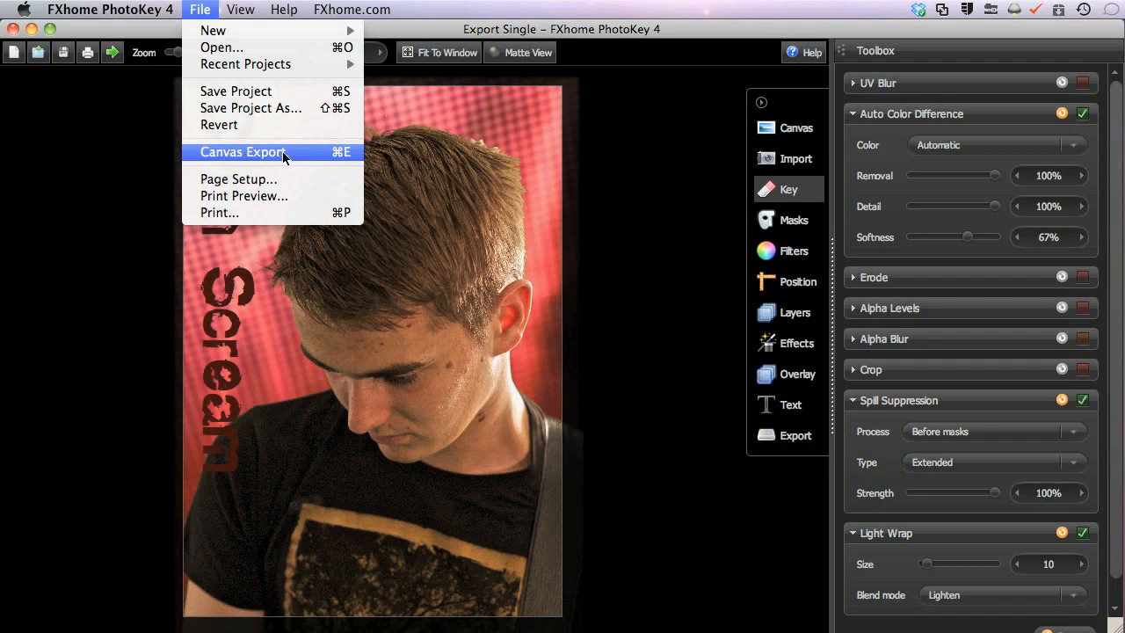
mouse_move(350, 163)
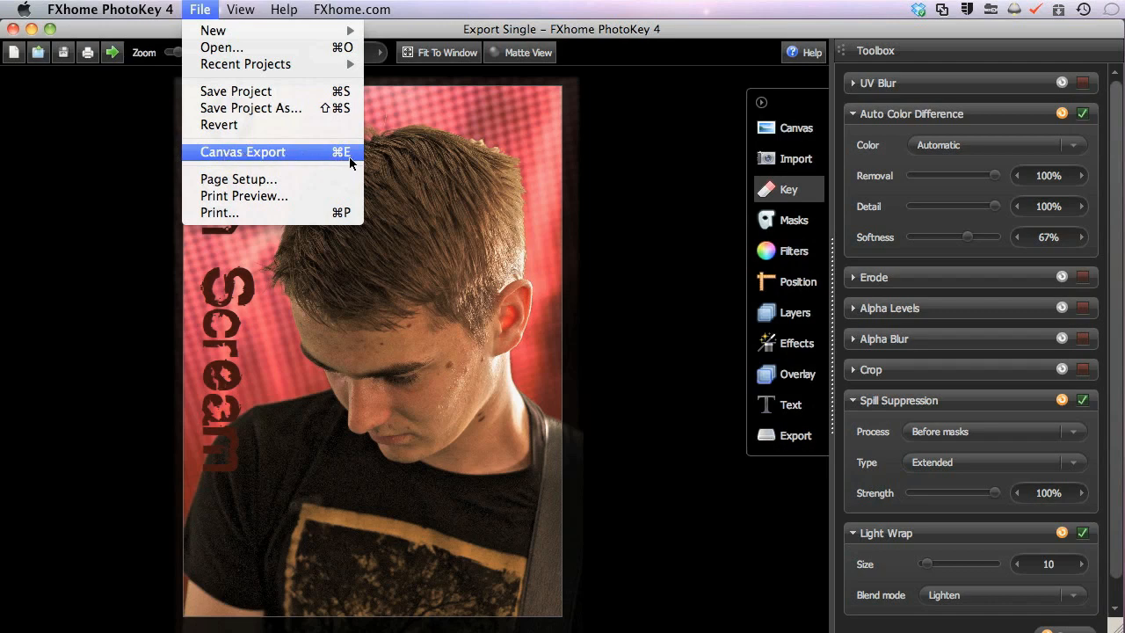
mouse_move(341, 168)
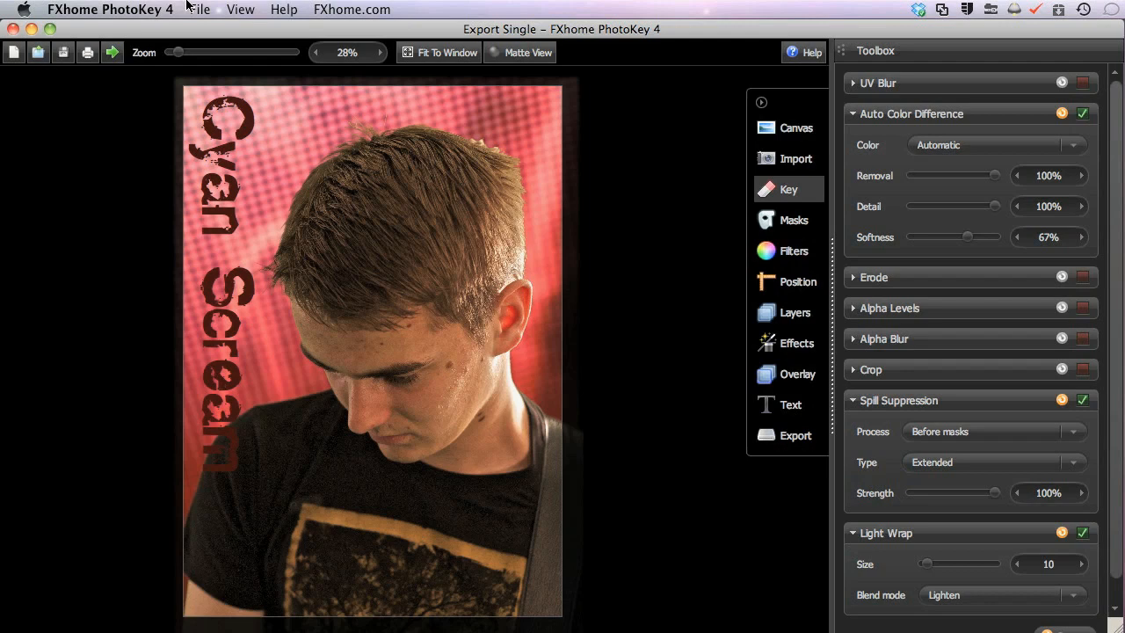
mouse_move(87, 52)
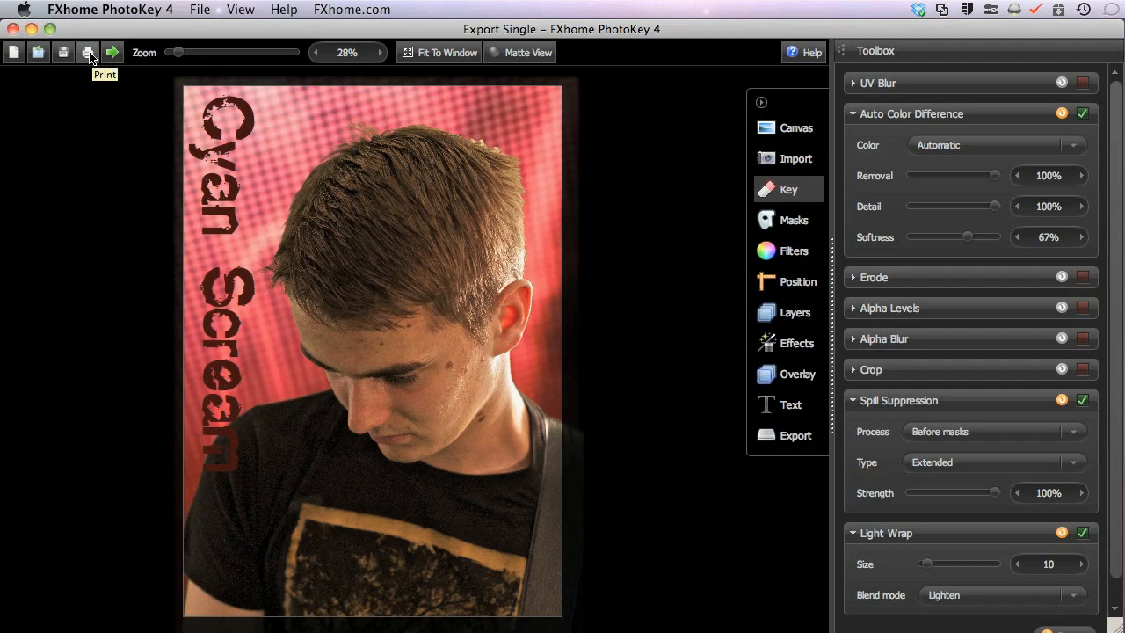
mouse_move(176, 5)
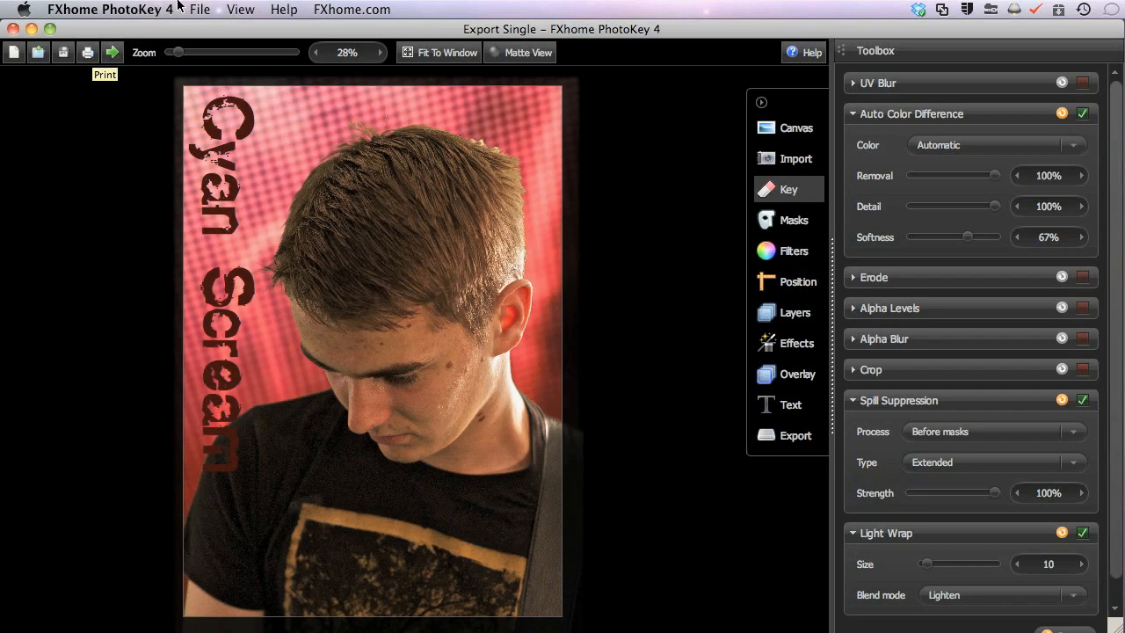
Show Print in the File menu, then display the 5x7 inch, 300 dpi canvas settings.
left_click(201, 9)
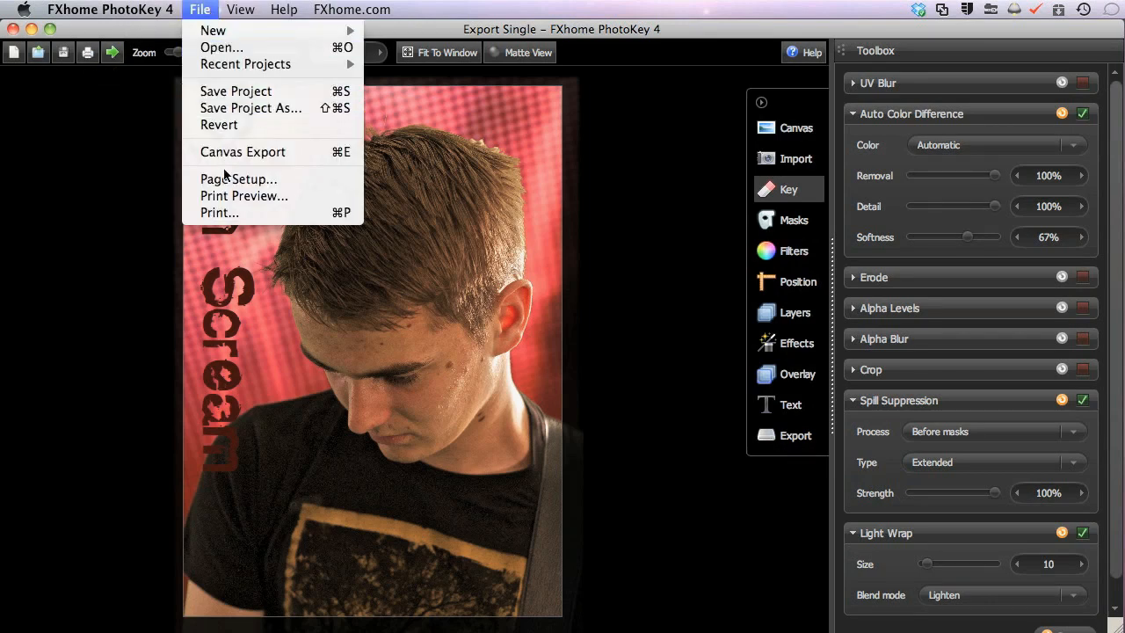
mouse_move(219, 212)
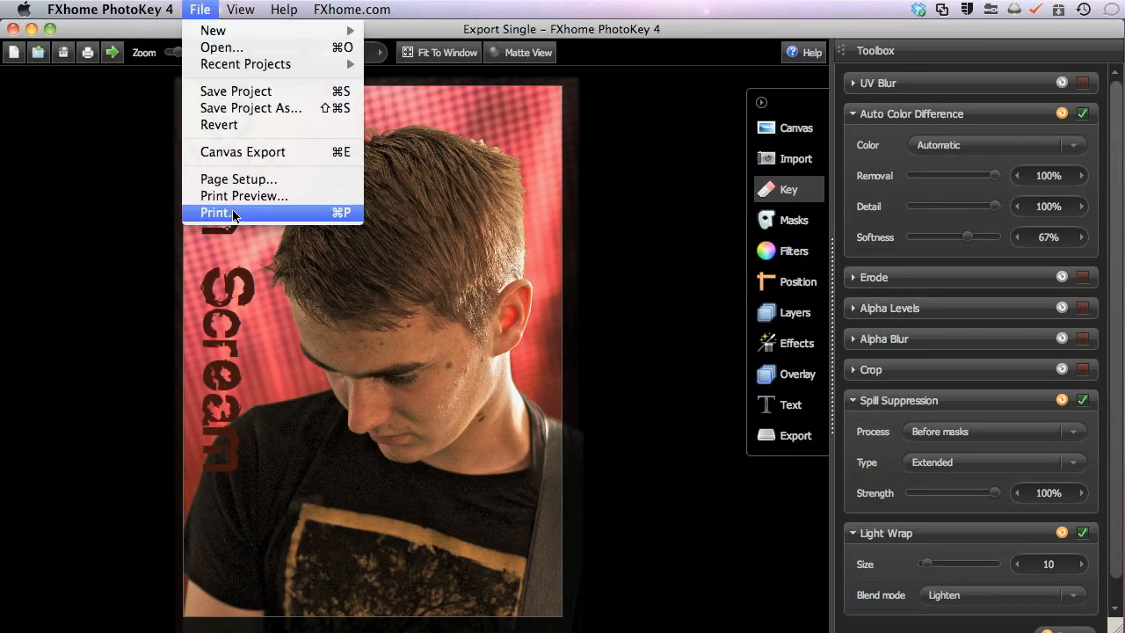
mouse_move(349, 221)
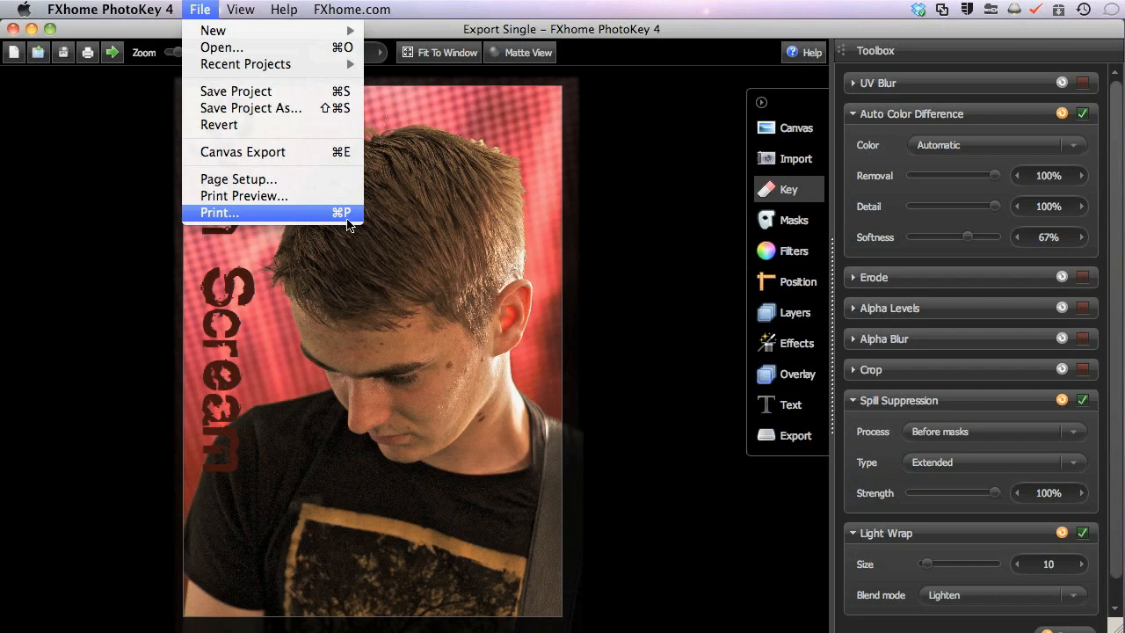
mouse_move(255, 217)
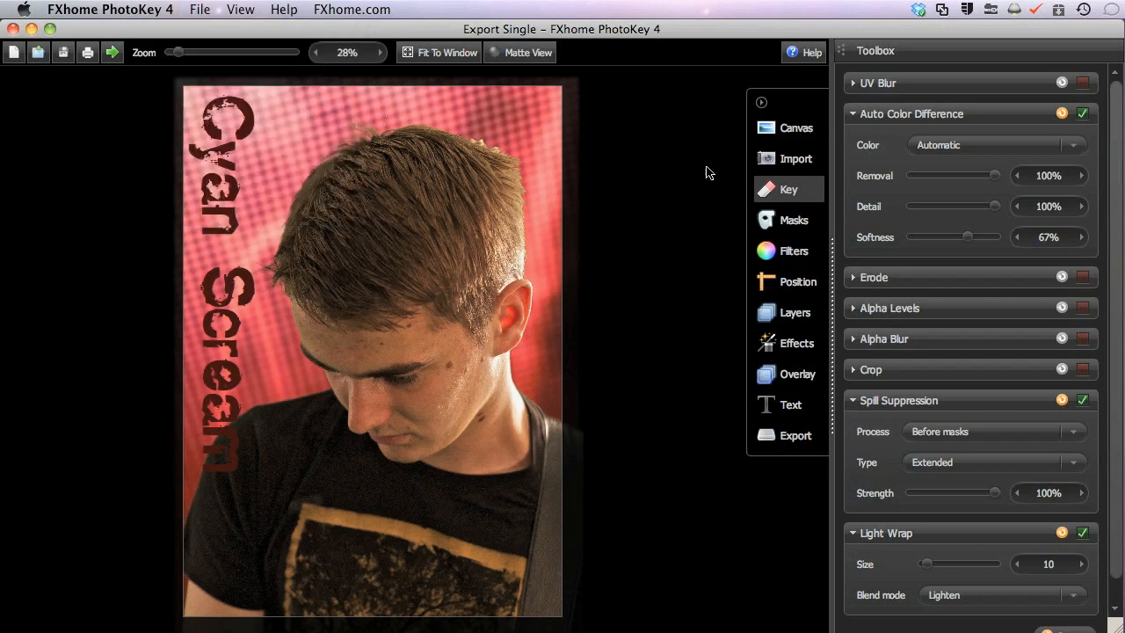
left_click(795, 127)
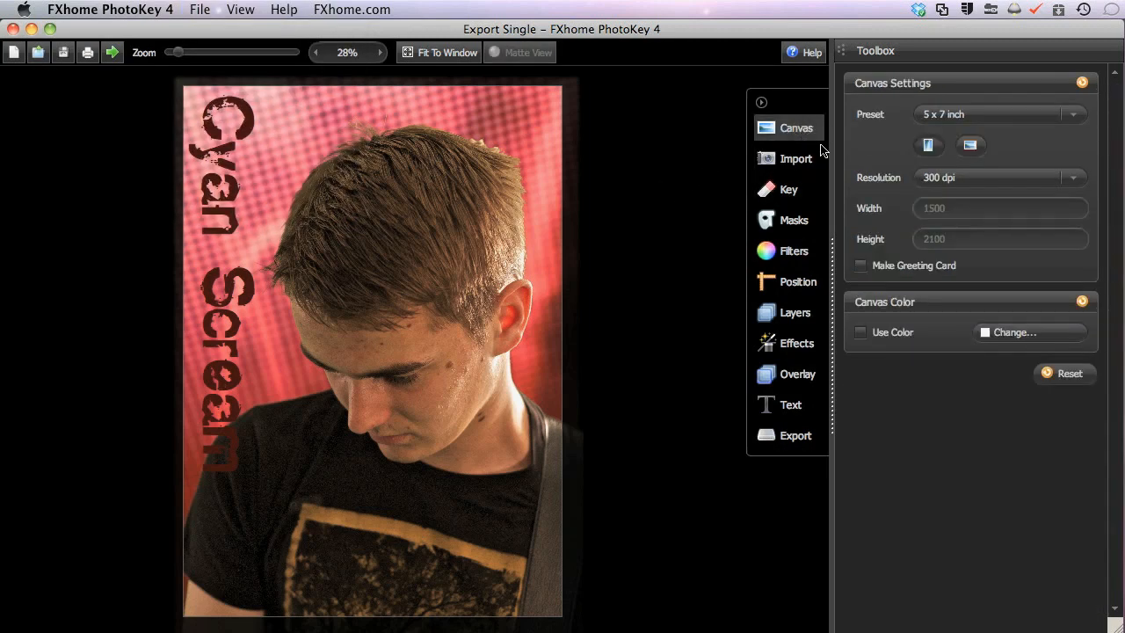
mouse_move(876, 127)
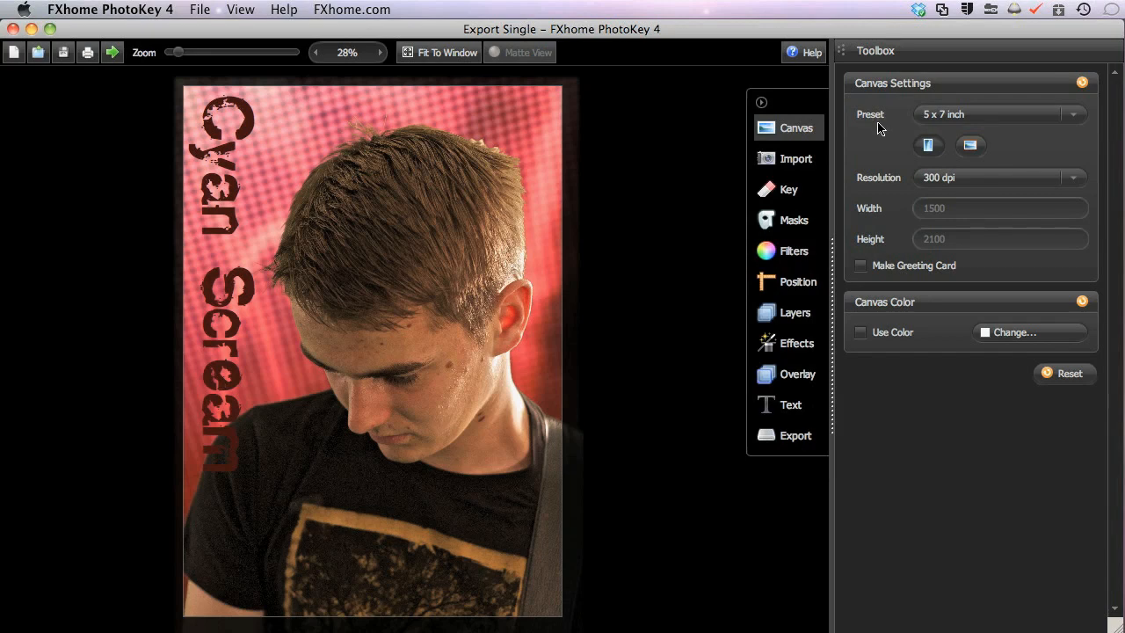